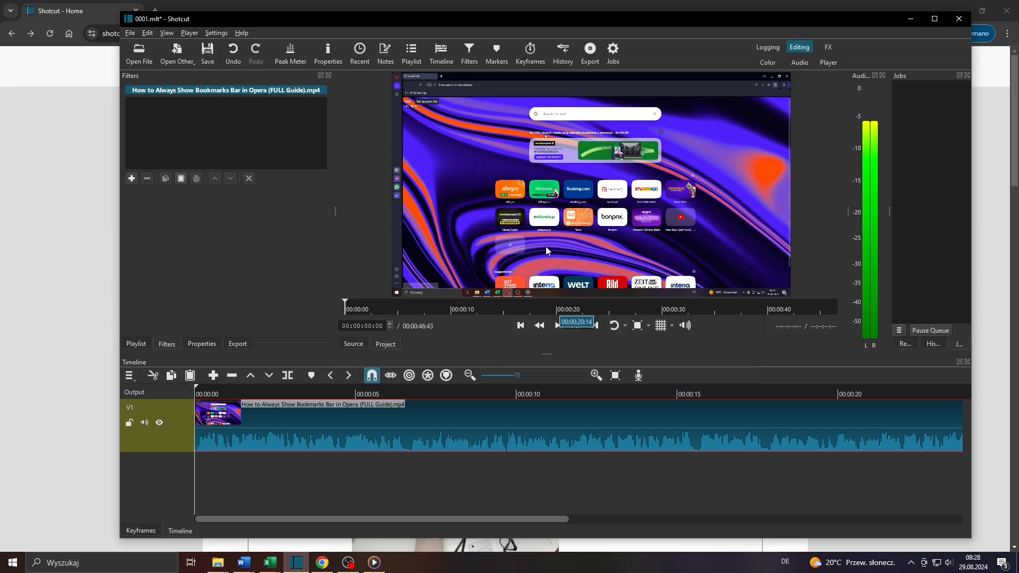
- Show the playlist containing the Opera bookmarks bar tutorial clip
click(557, 326)
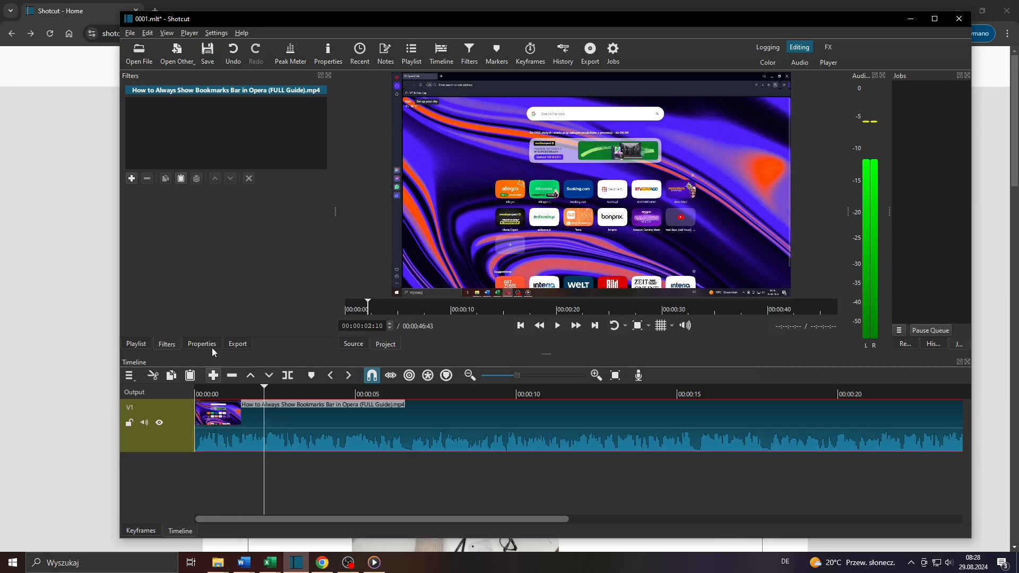
click(136, 344)
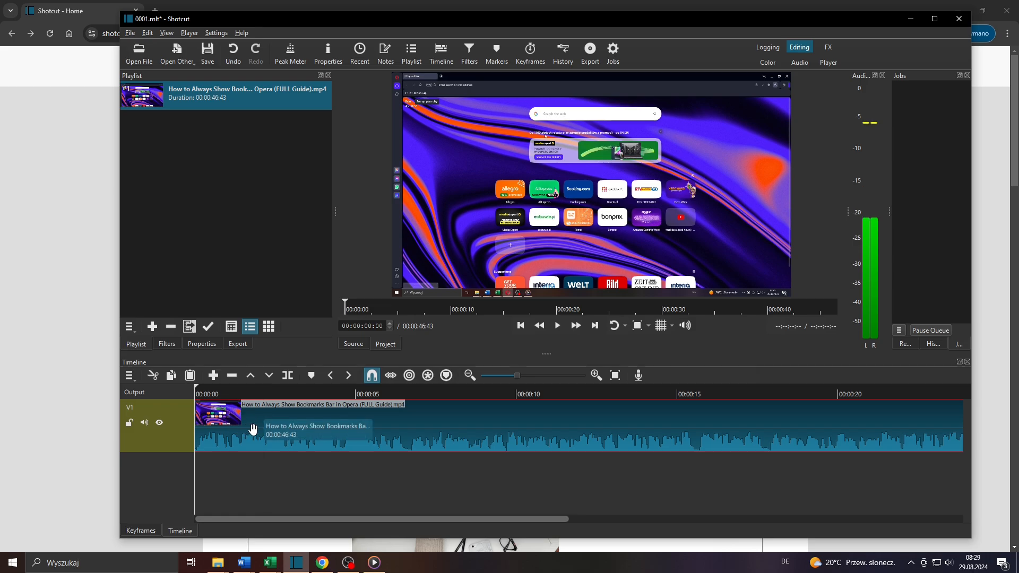
- Detach the timeline clip's audio onto audio track A1
right_click(252, 429)
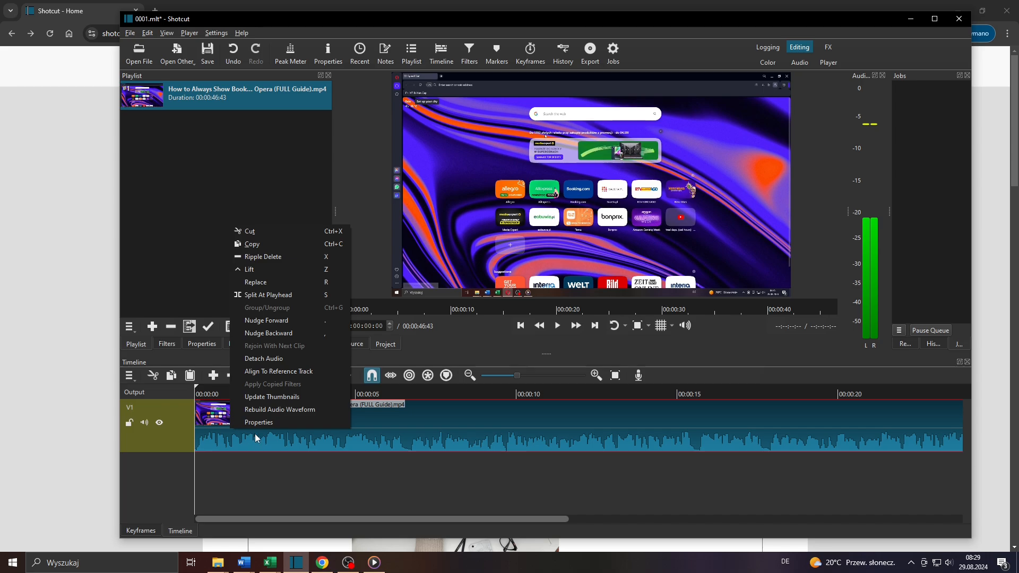
mouse_move(282, 359)
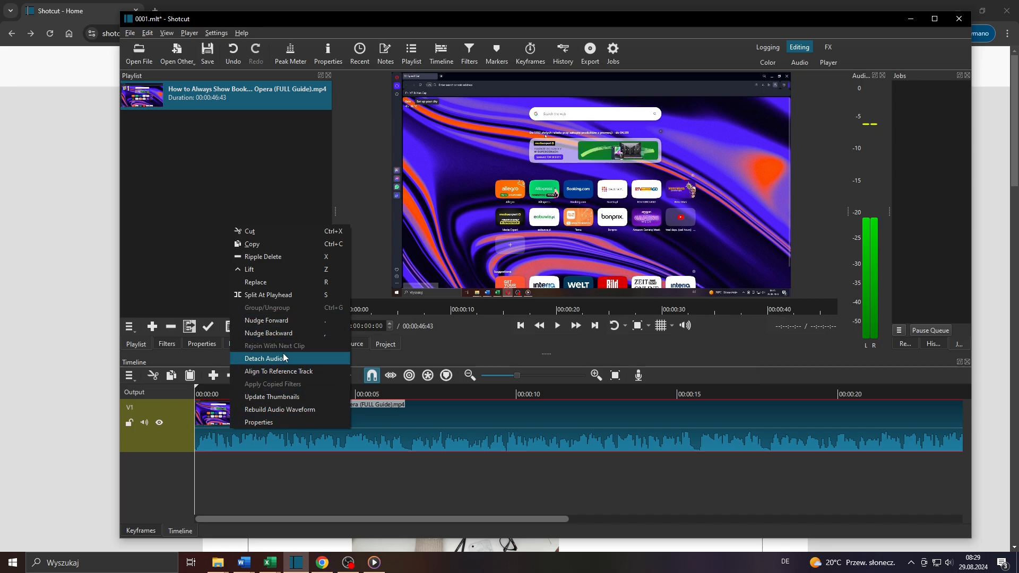
click(264, 359)
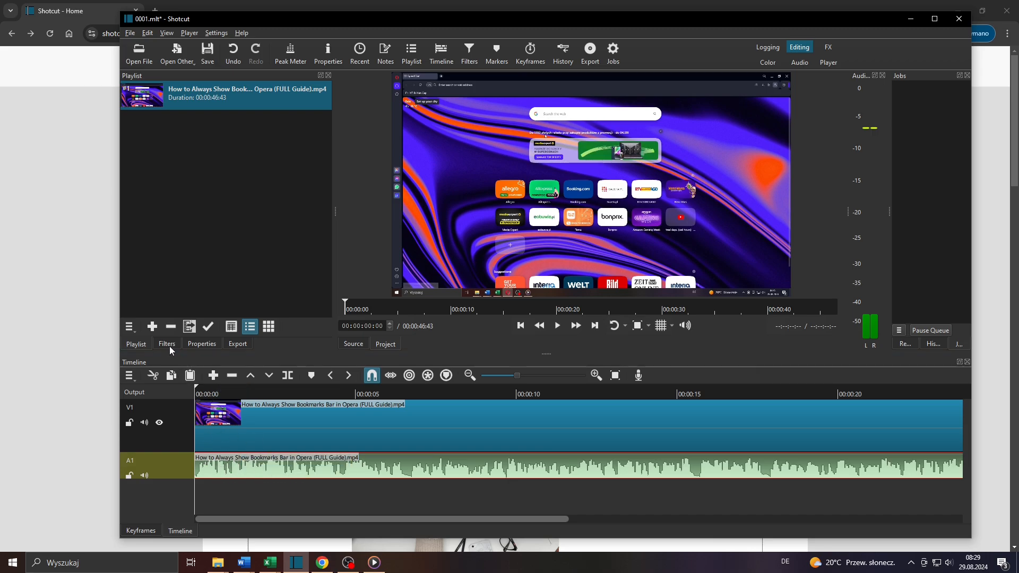
- Search the clip's filters for 'reduce n' and browse down to Reduce Noise: Wavelet
click(166, 344)
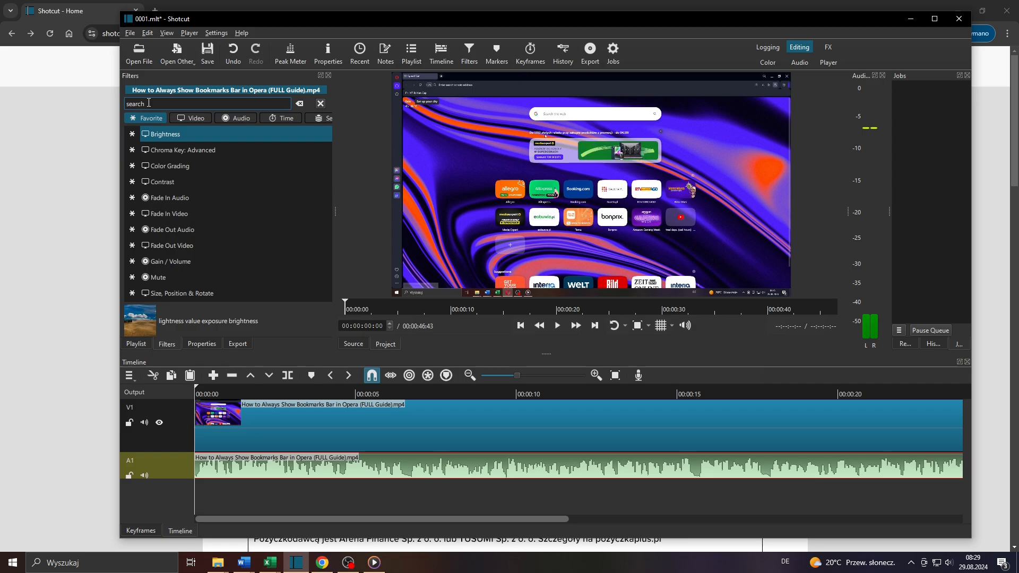
text(reduce n)
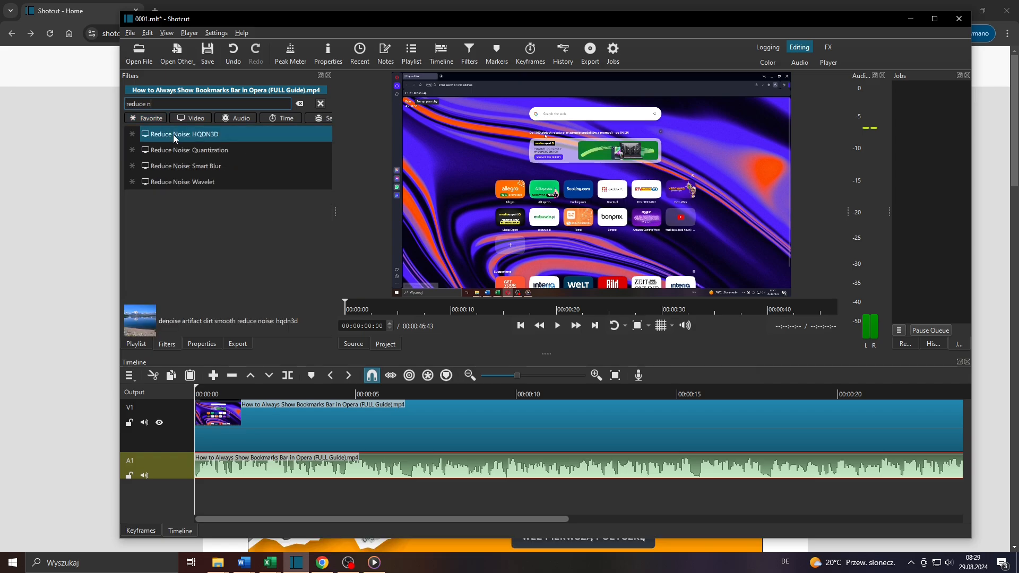
click(188, 166)
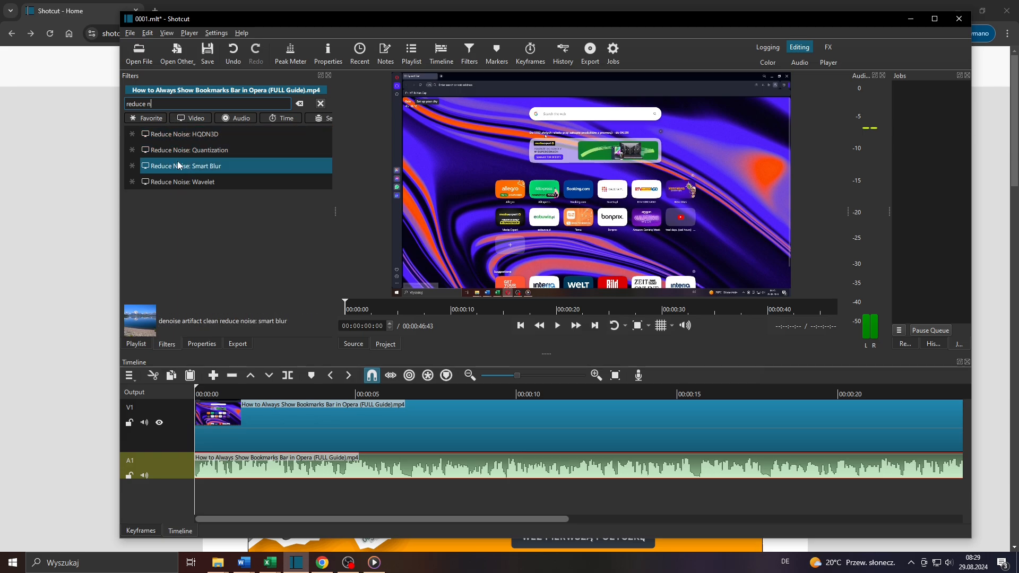
click(189, 181)
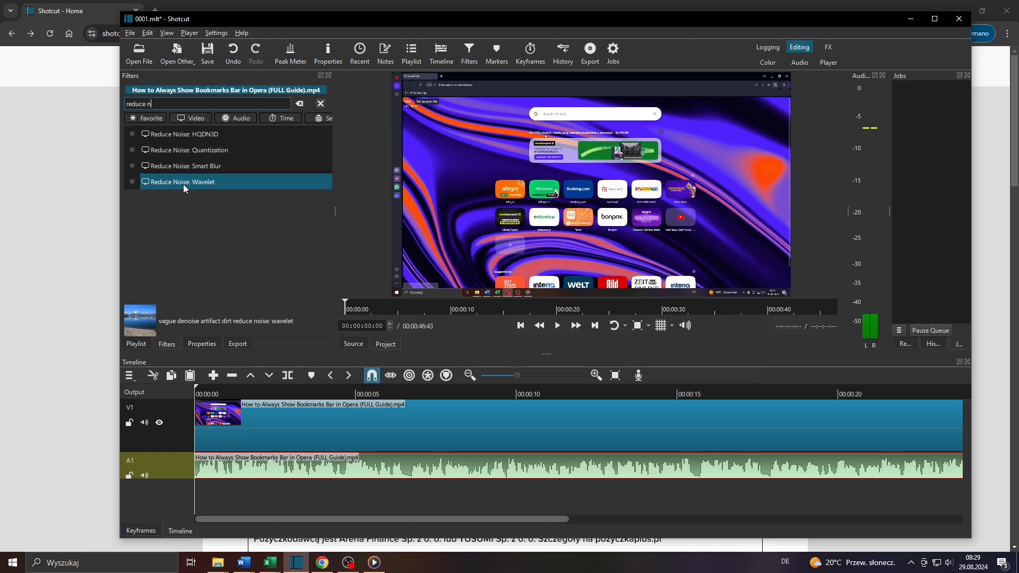
mouse_move(194, 189)
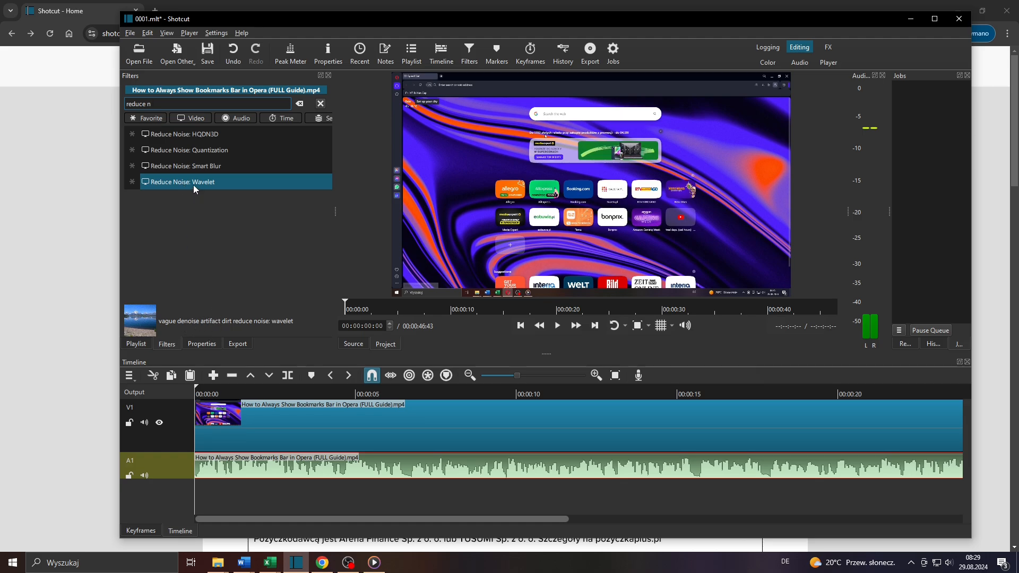
- Add Reduce Noise: Wavelet with percent 93 and threshold 12
double_click(184, 182)
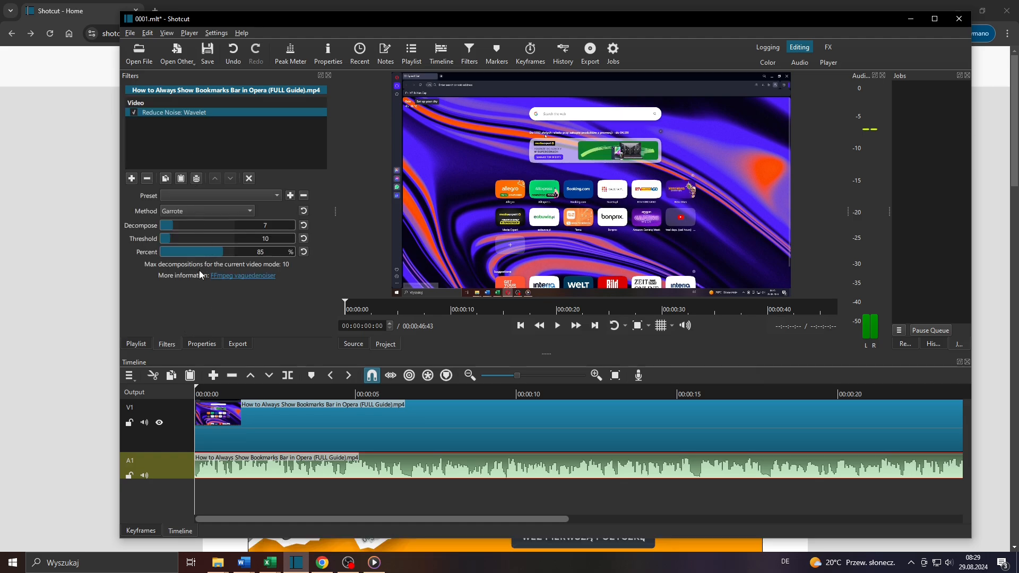
mouse_move(213, 322)
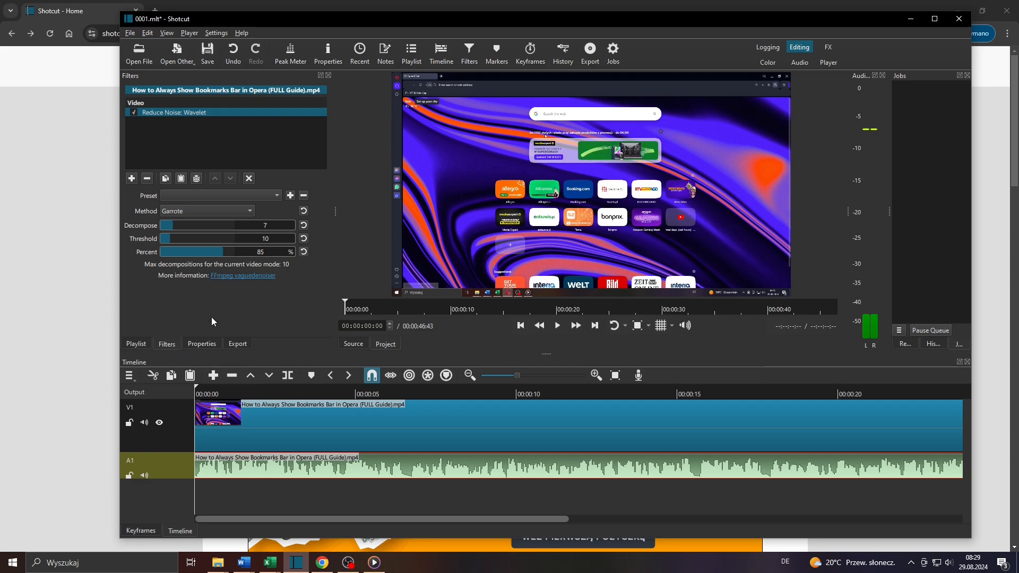
drag(220, 252, 172, 251)
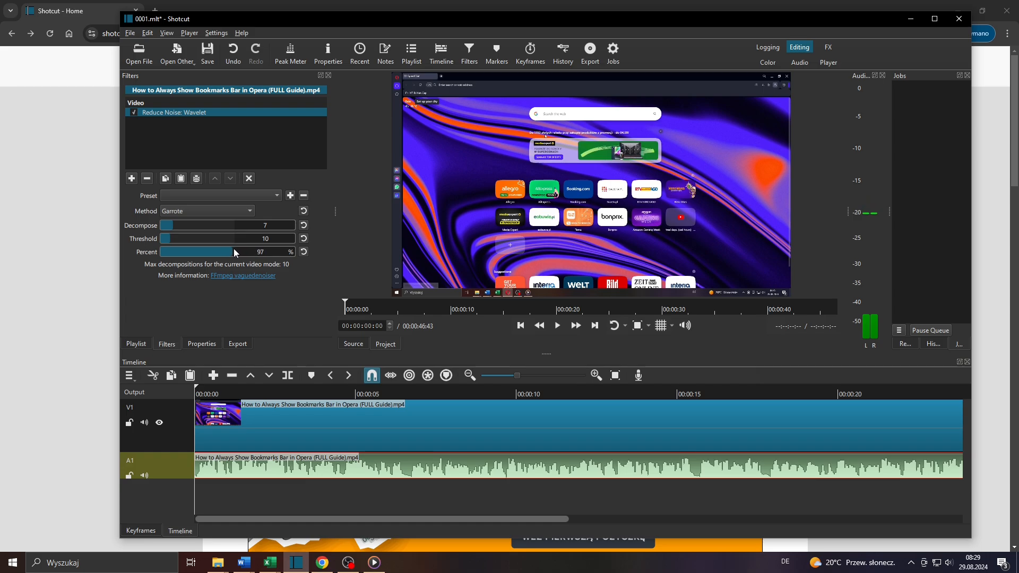
drag(195, 238, 166, 239)
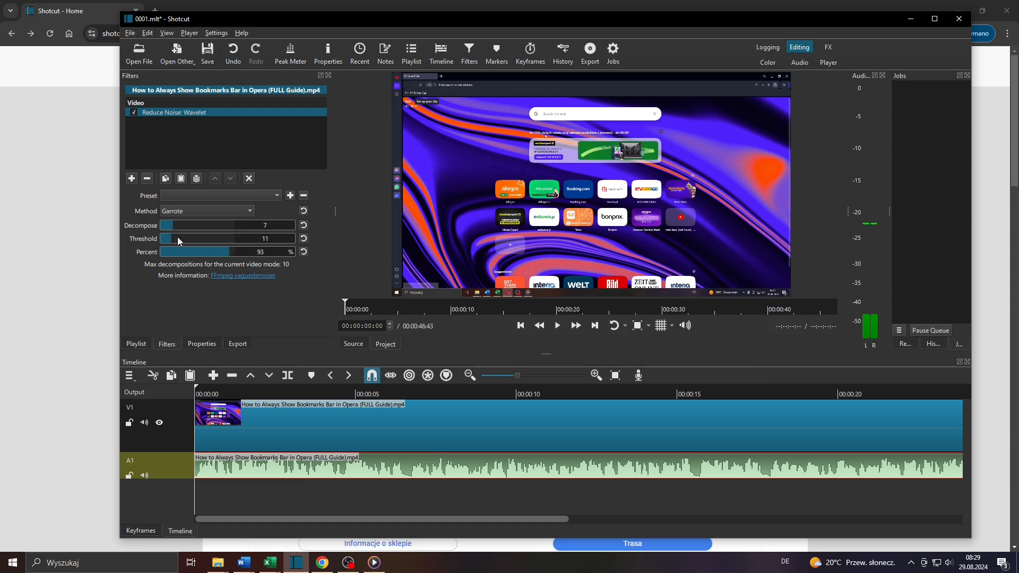
drag(168, 225, 190, 225)
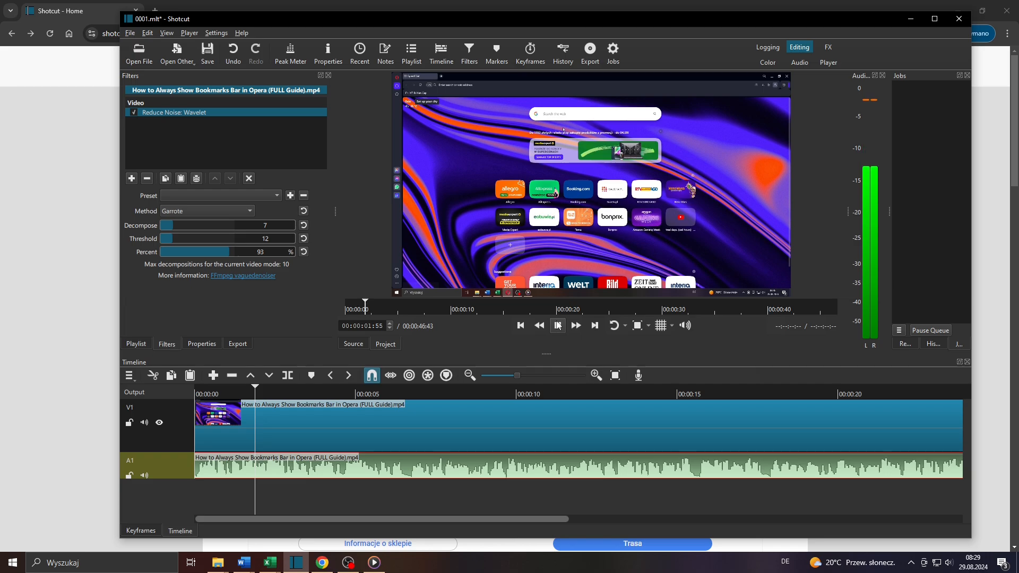
- Pause the denoised clip preview at about two seconds
click(556, 325)
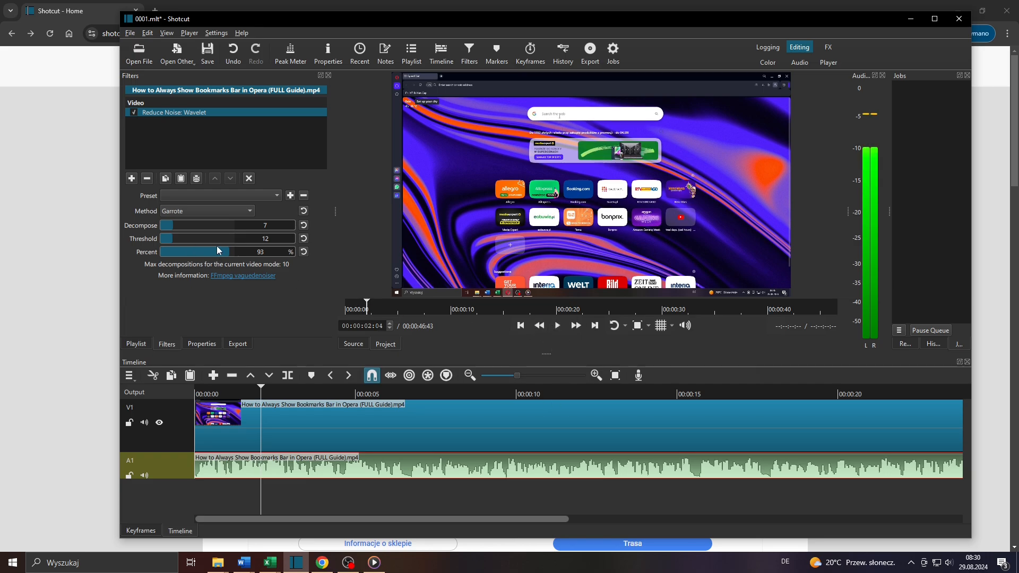
click(556, 325)
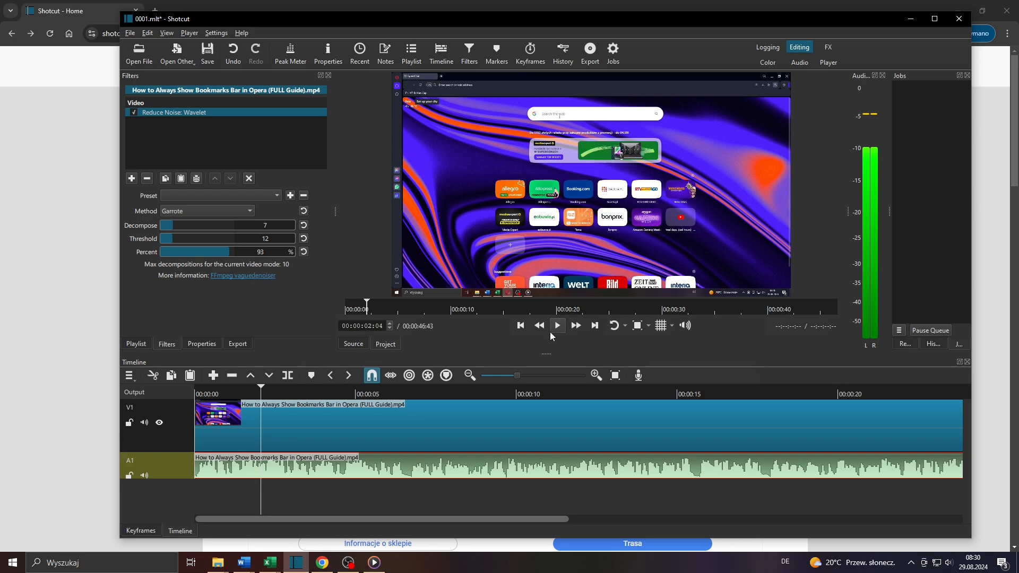